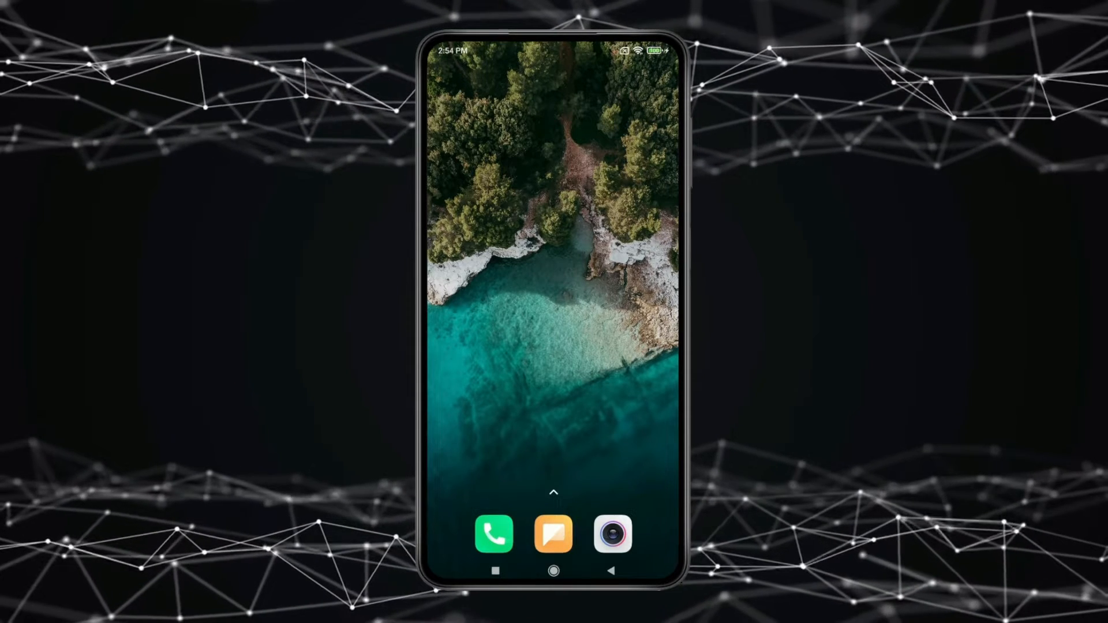
Launch Gallery from the app drawer to show the photo library with the Mar 9 logo
click(586, 314)
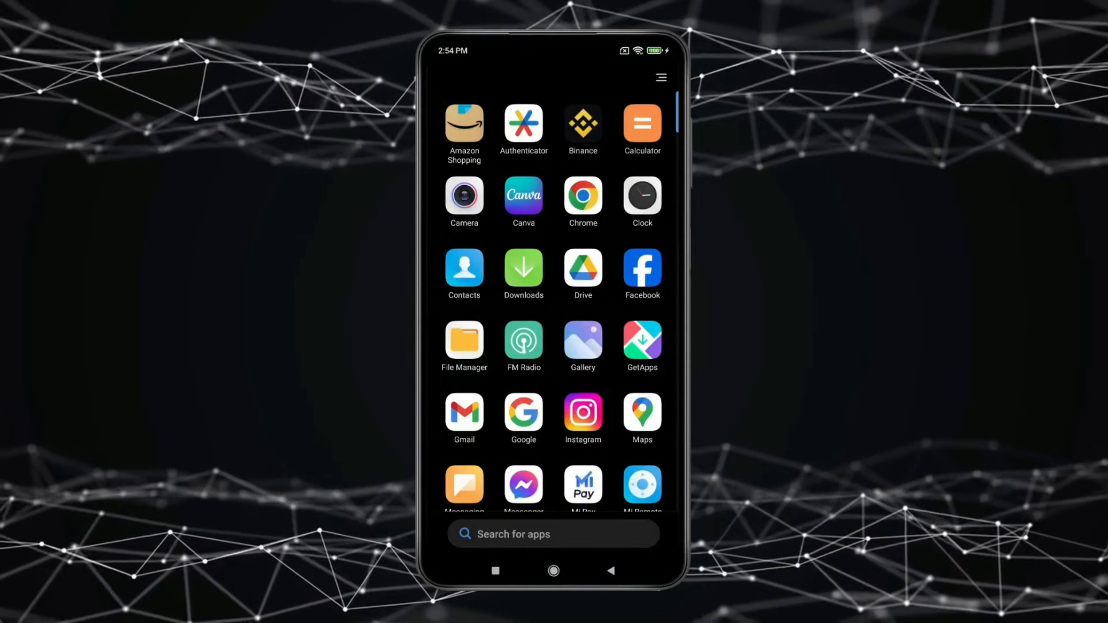
click(581, 341)
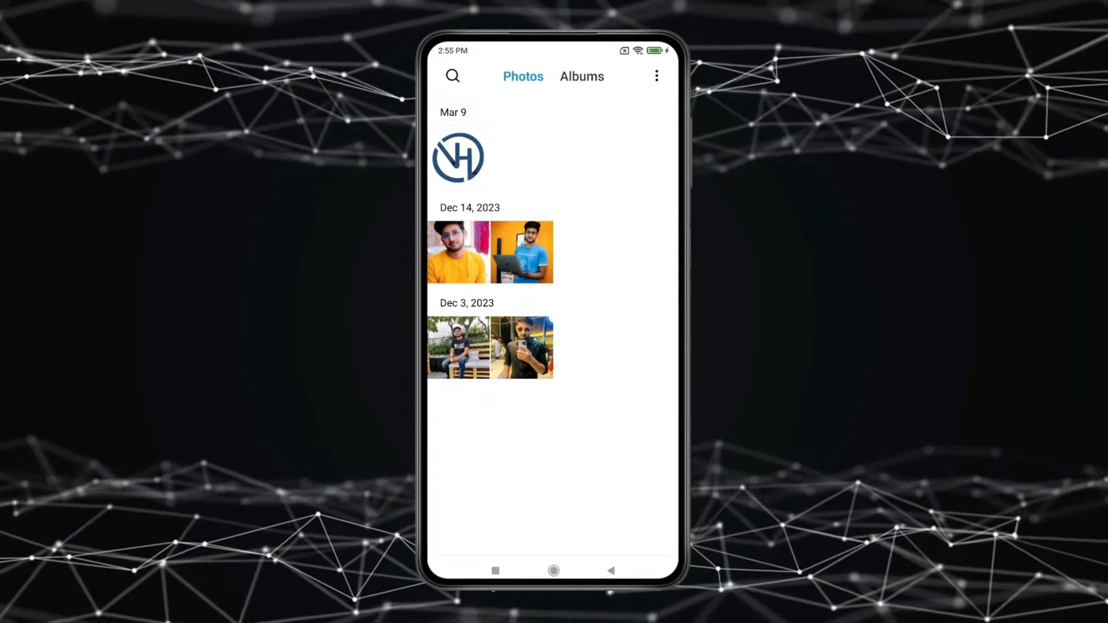
click(553, 570)
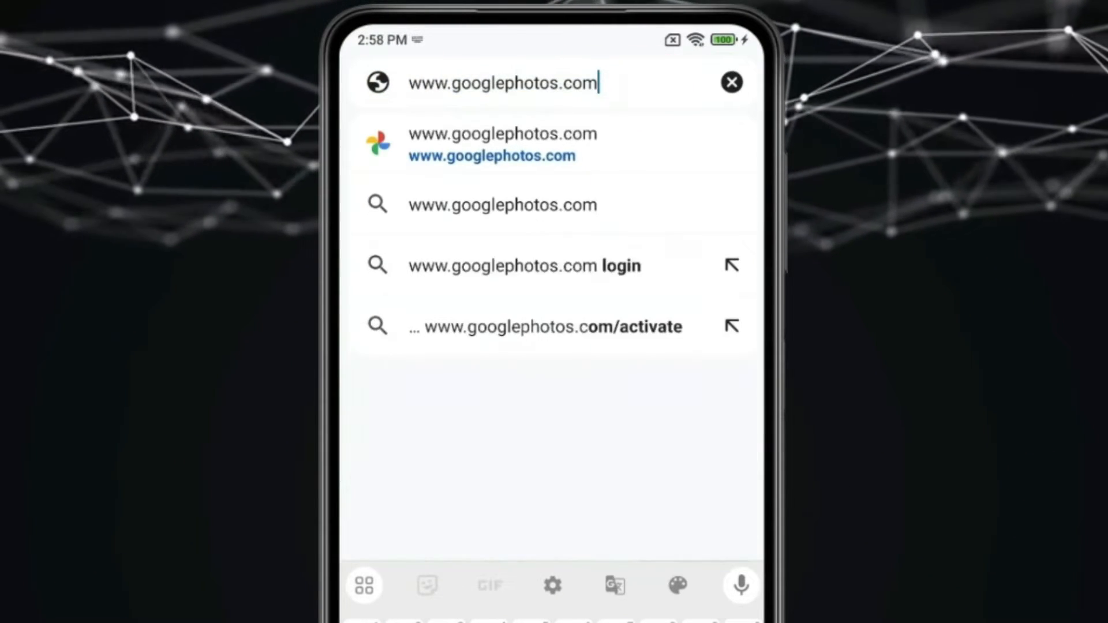
click(501, 144)
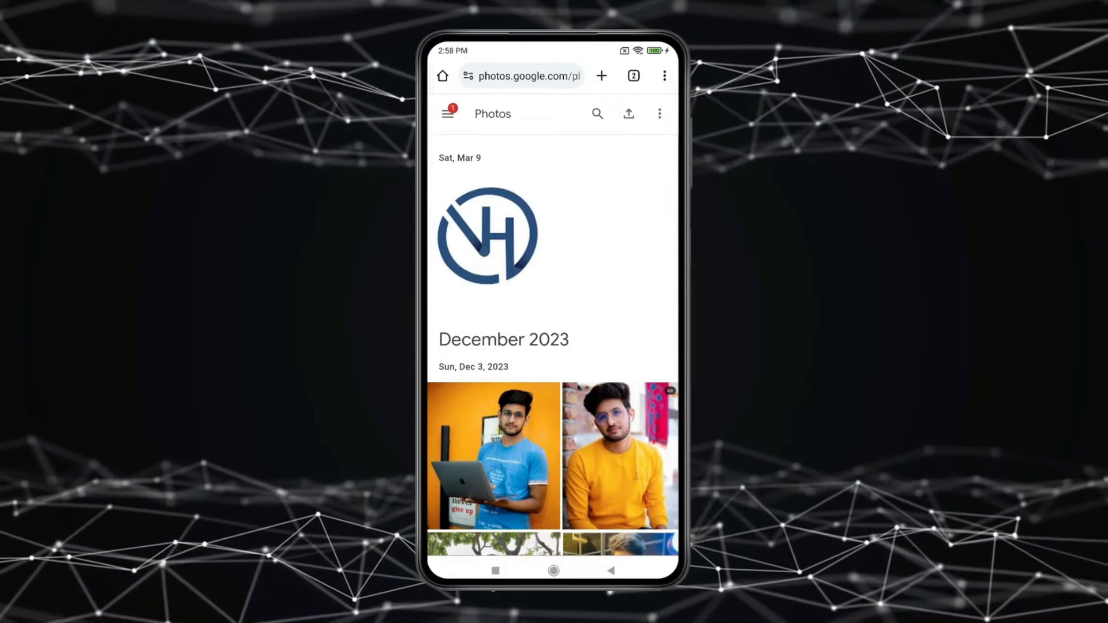
Move the Mar 9 logo photo to trash and confirm
click(487, 237)
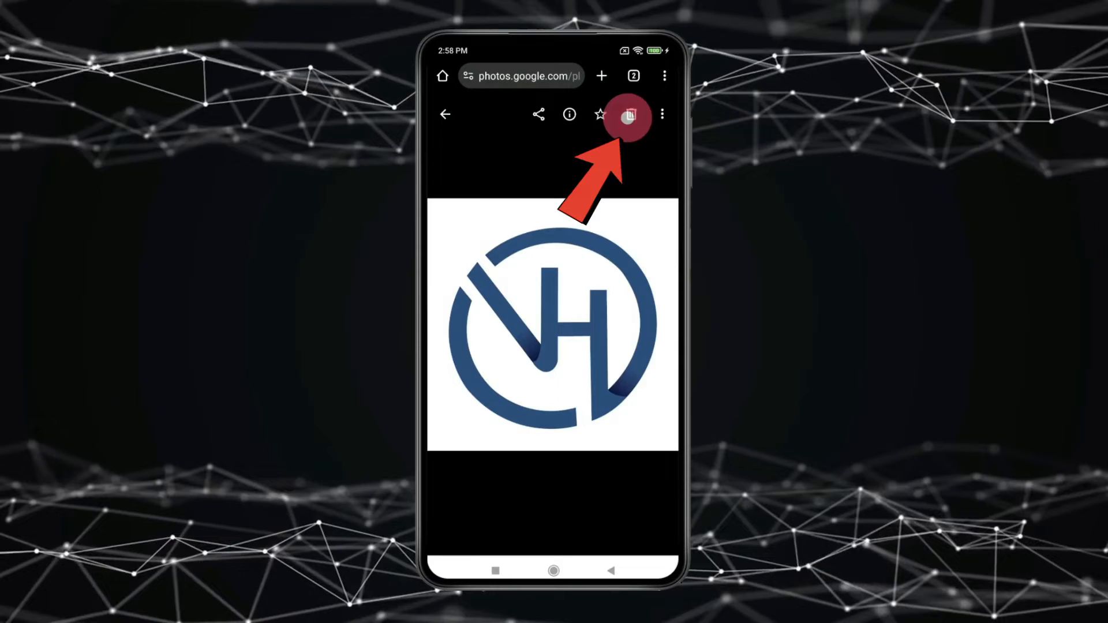
click(630, 114)
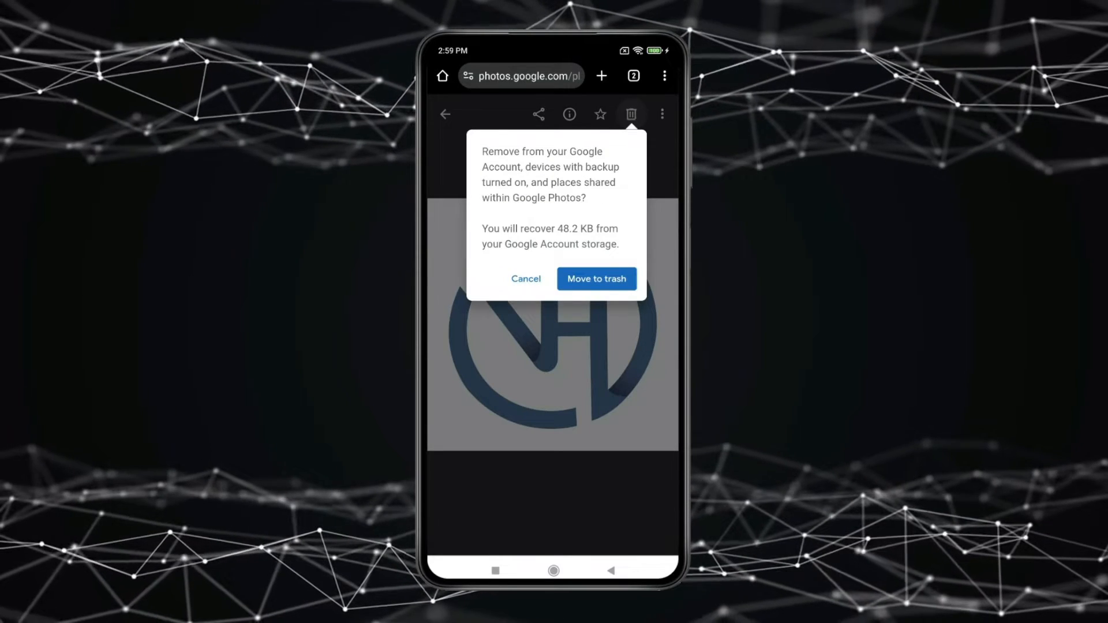
click(595, 278)
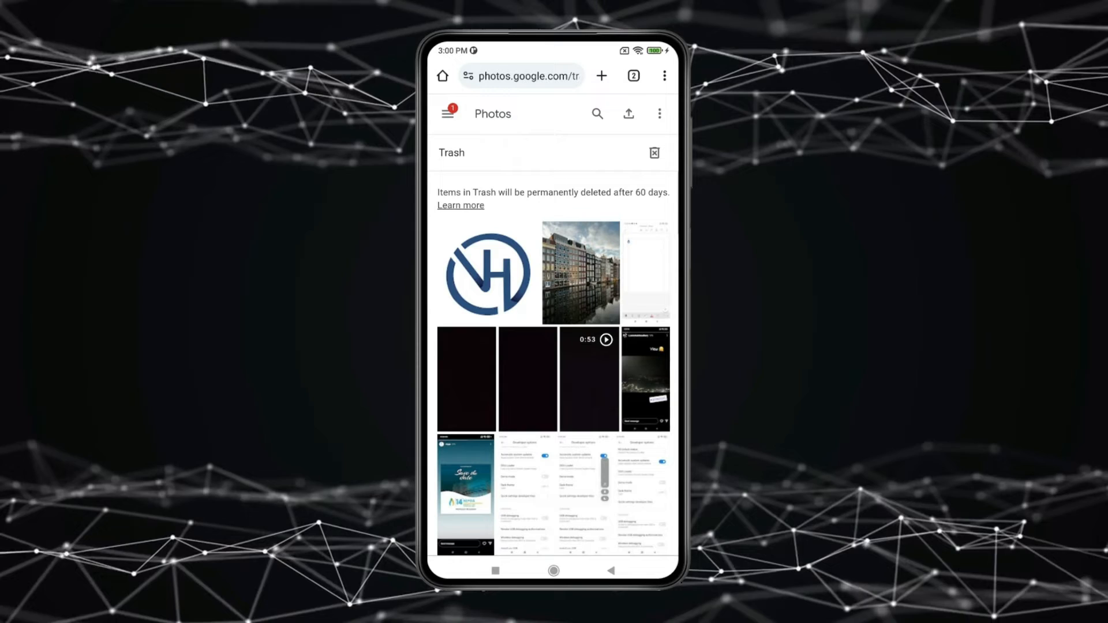
Permanently delete the logo from Trash, then show it still present under Mar 9 in Gallery
click(486, 272)
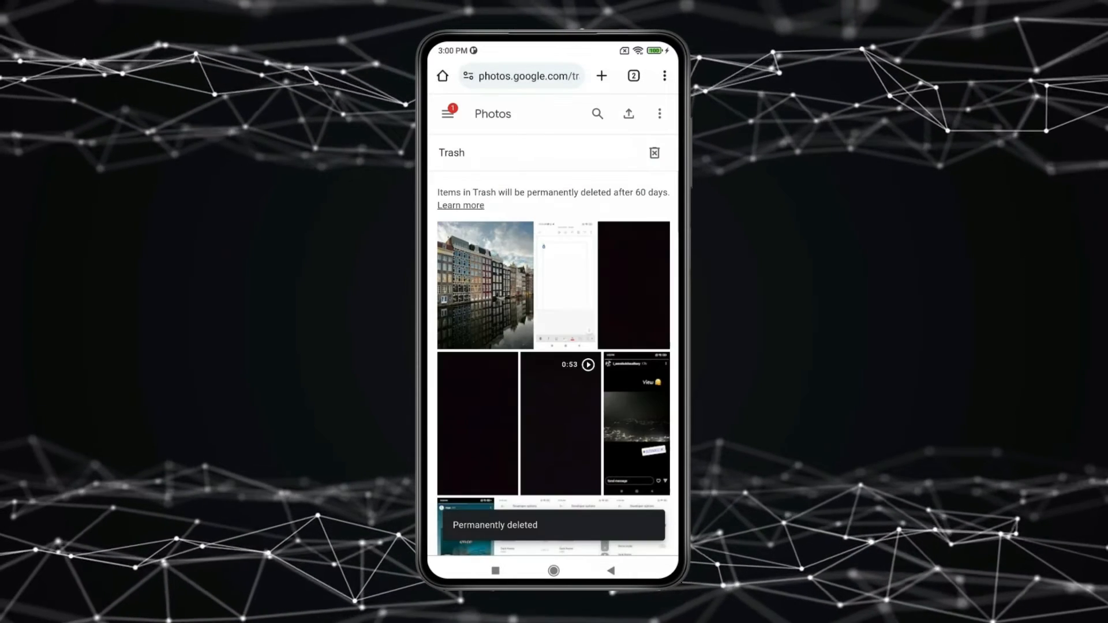
click(552, 570)
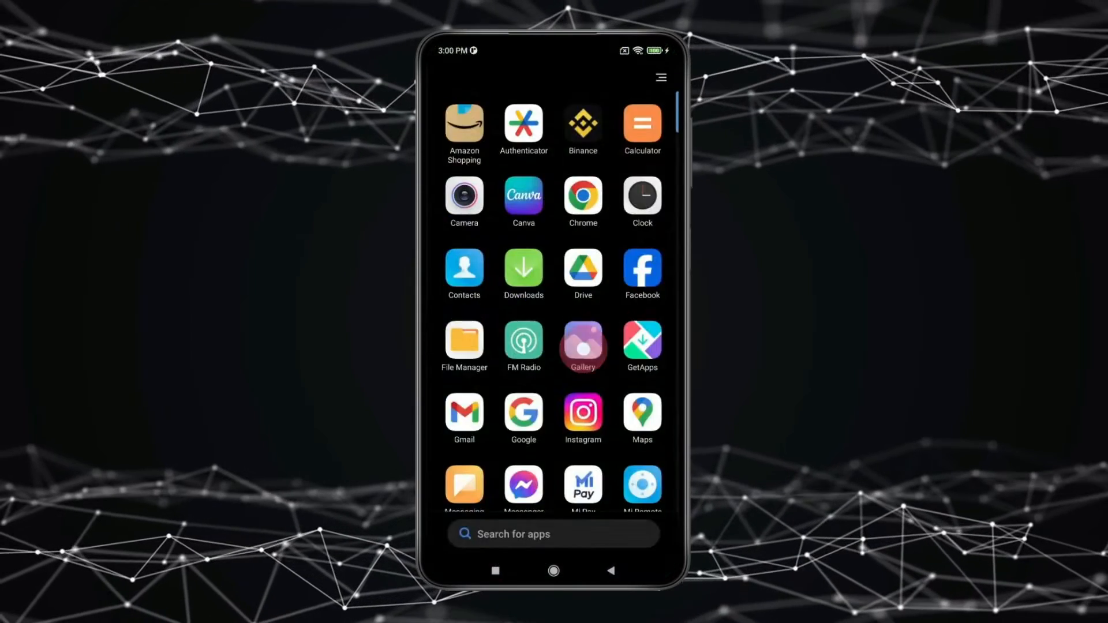
click(581, 345)
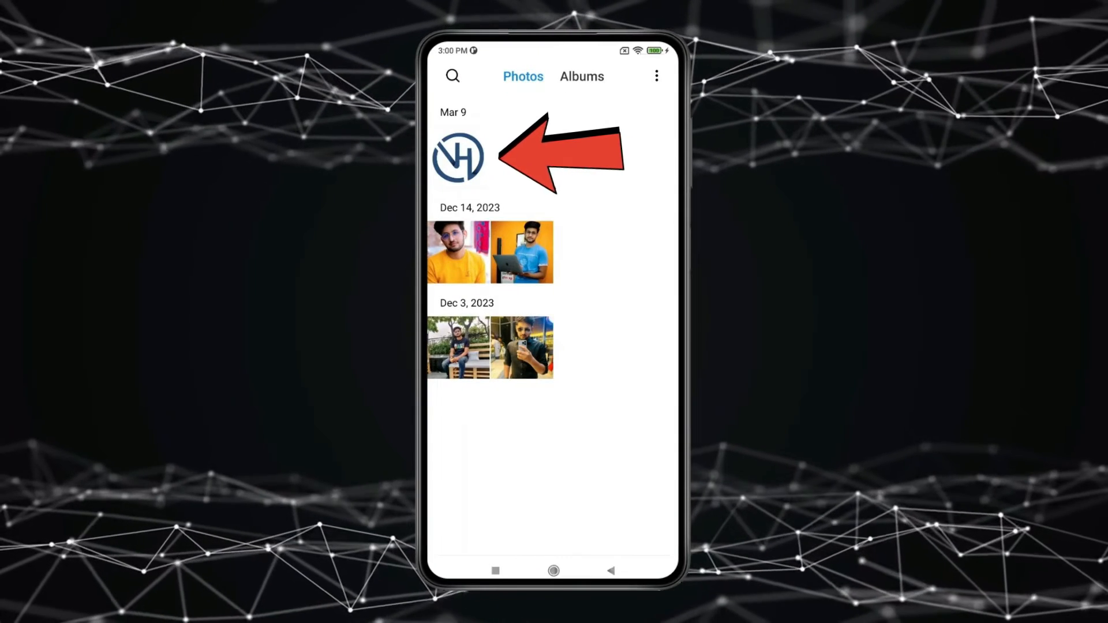